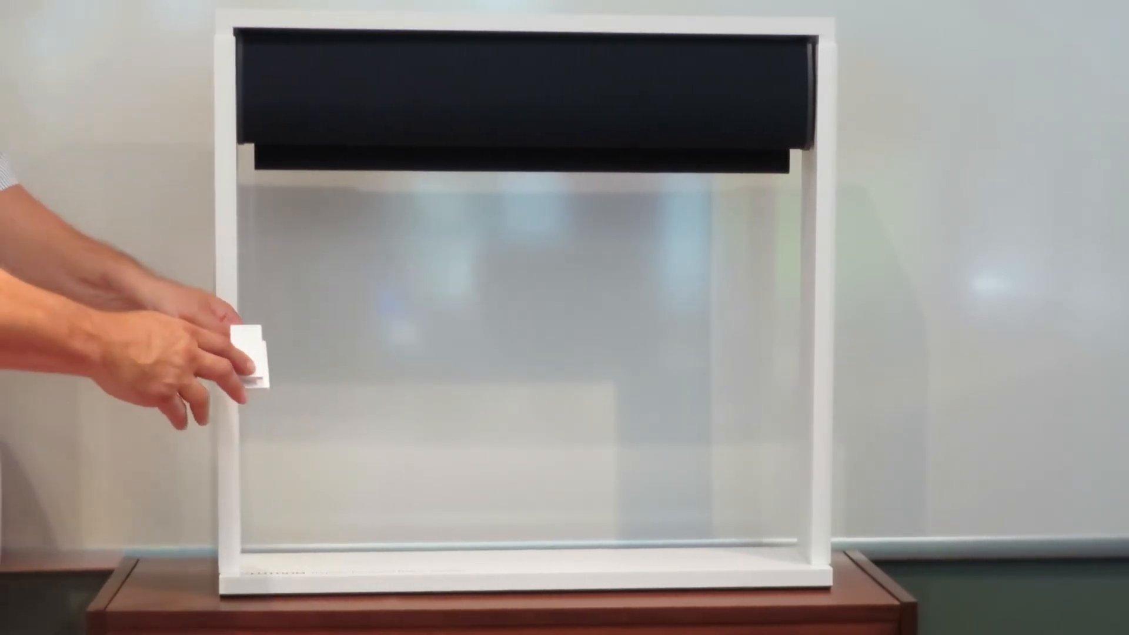
pyautogui.moveTo(244, 360); pyautogui.dragTo(267, 367)
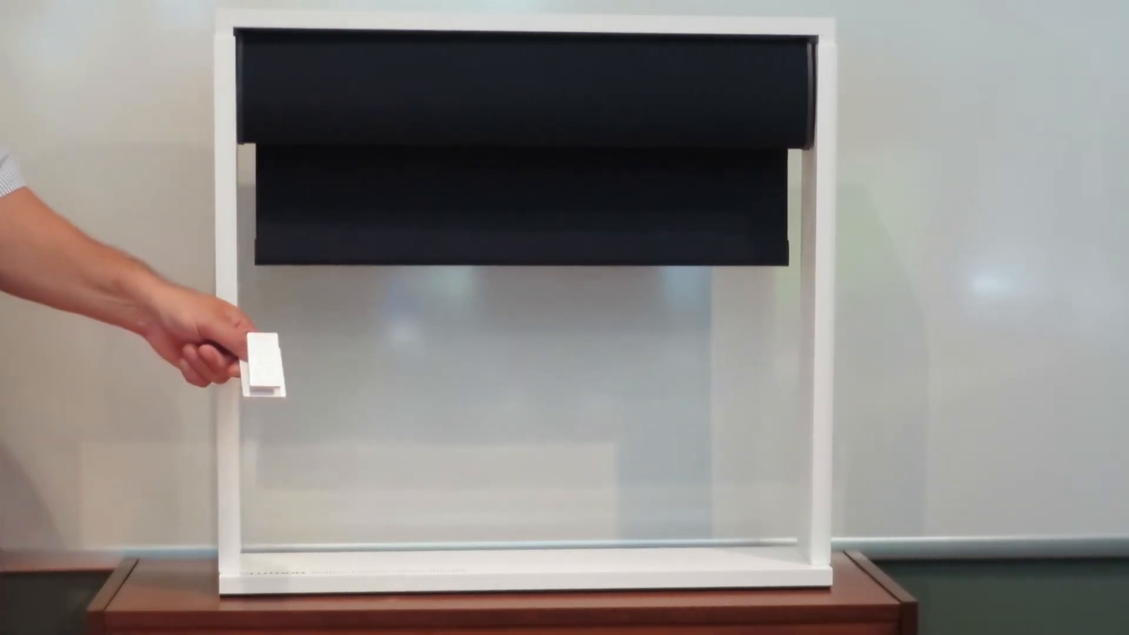